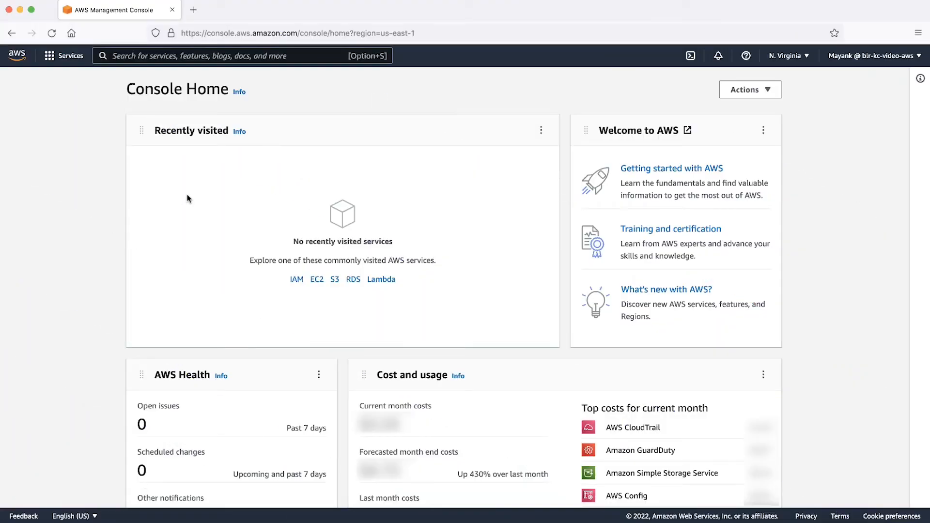
# Search 'EC' in the services bar to reach the EC2 Dashboard.
pyautogui.write('EC')
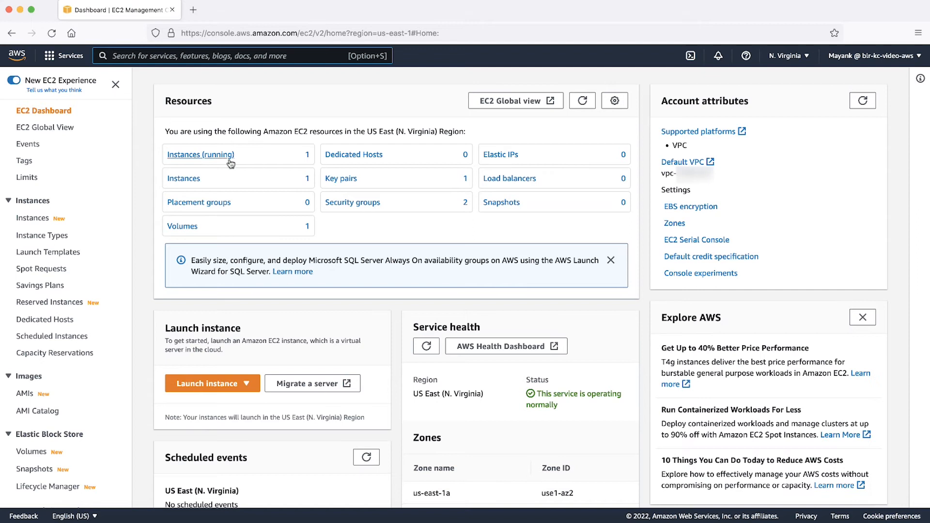
# Select the running blr-kc-video instance and choose Actions > Security > Modify IAM role.
pyautogui.click(199, 155)
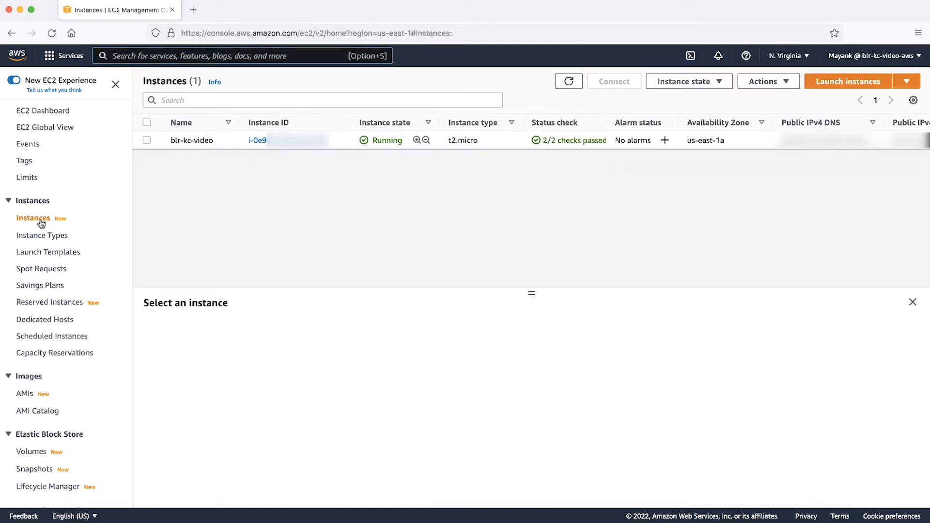
pyautogui.click(146, 140)
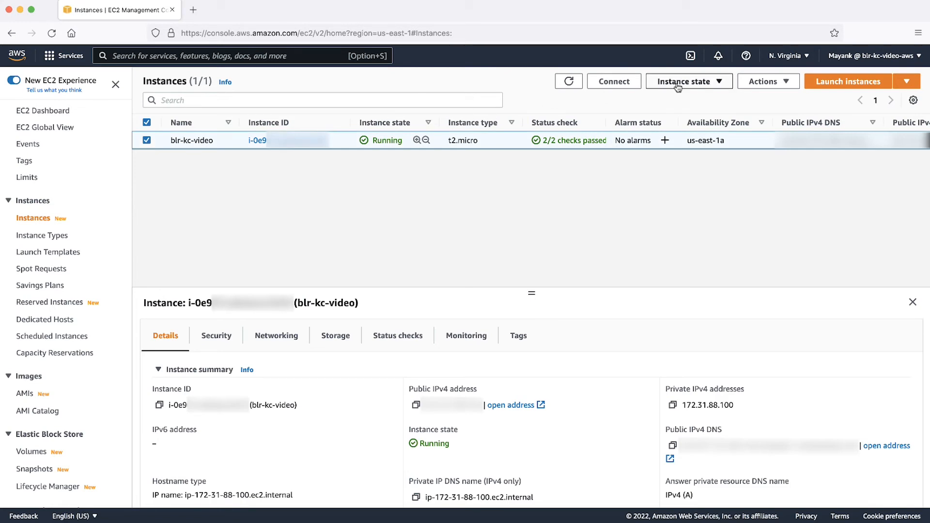
pyautogui.click(768, 82)
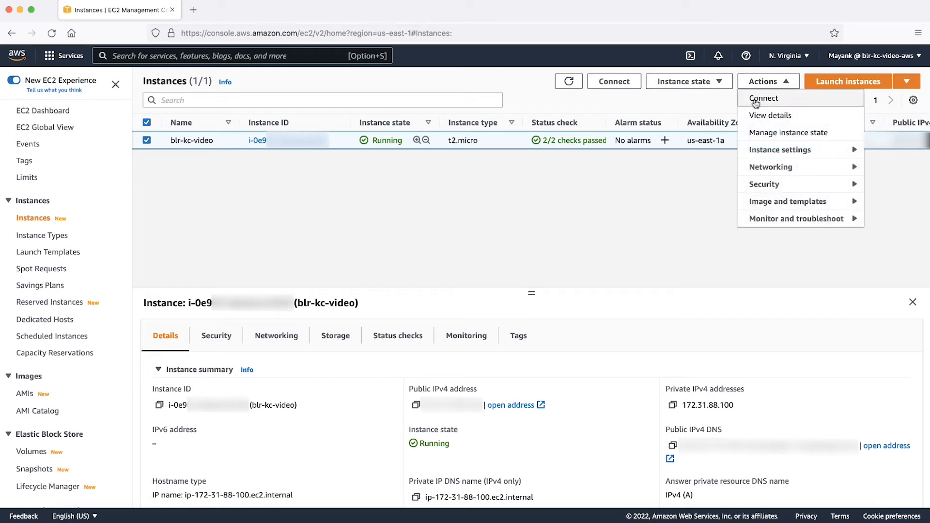
pyautogui.moveTo(766, 184)
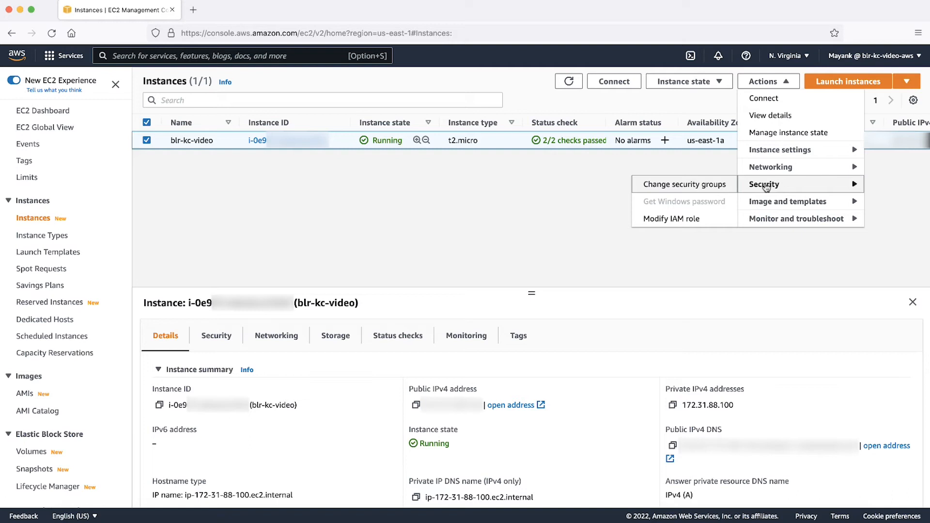
pyautogui.moveTo(704, 223)
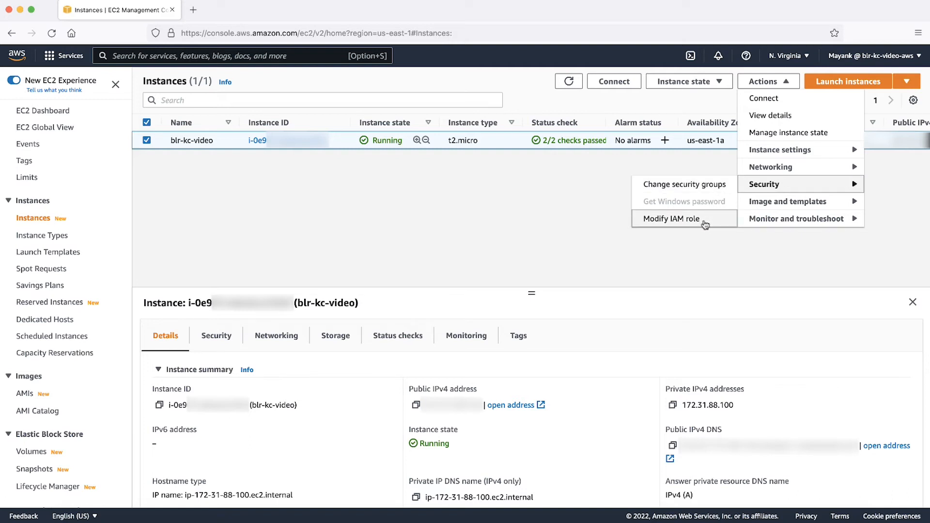
pyautogui.click(670, 219)
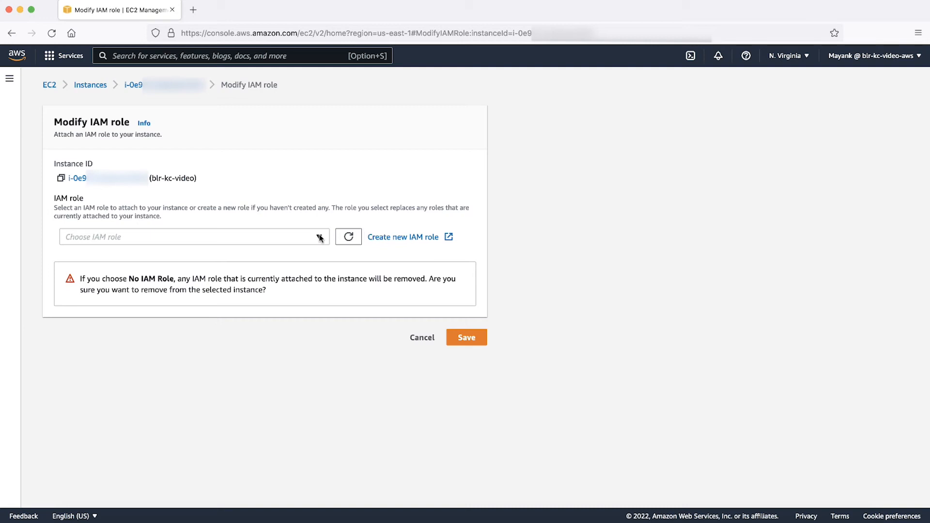
# Assign IAM role blr-kc-video to the instance and save the change.
pyautogui.click(193, 236)
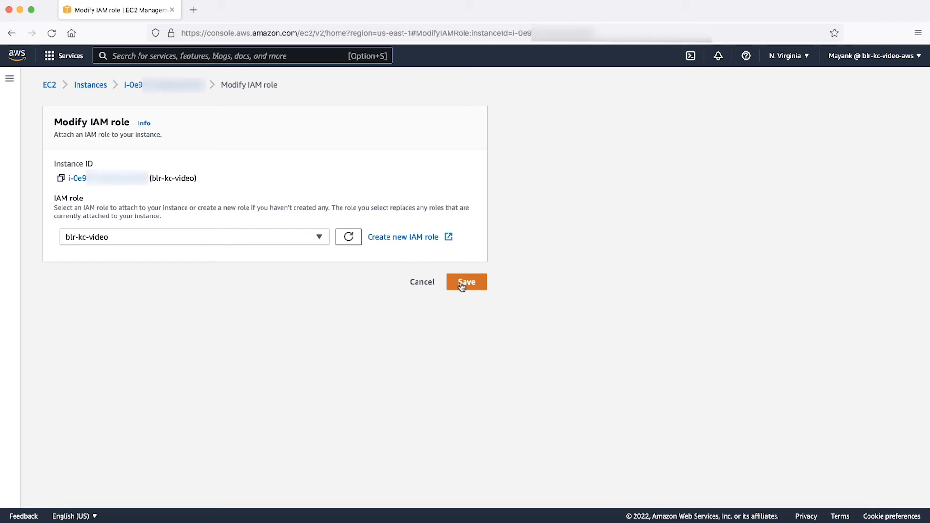
pyautogui.click(466, 282)
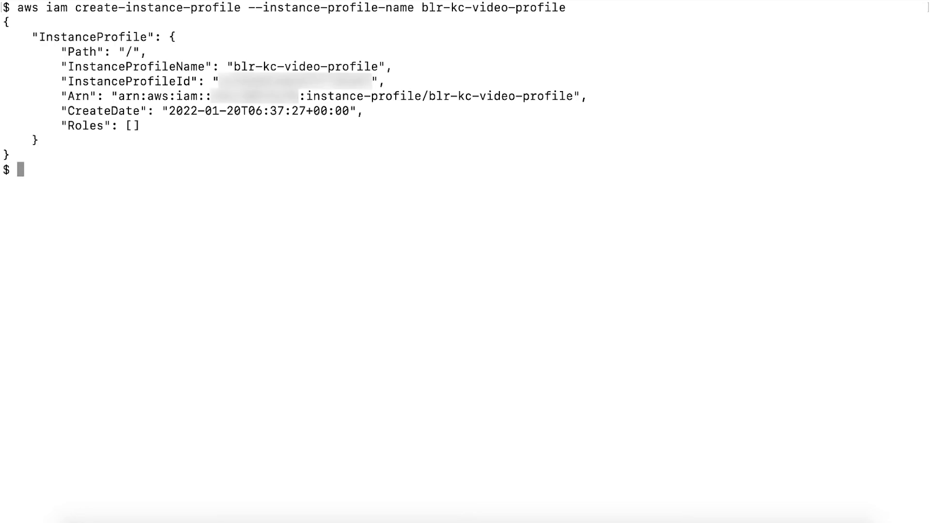
# Enter aws iam add-role-to-instance-profile for blr-kc-video-profile with the role name.
pyautogui.write('aws iam add-role-to-instance-profile --instance-profile-name blr-kc-video-profile --role-name blr-kc-video')
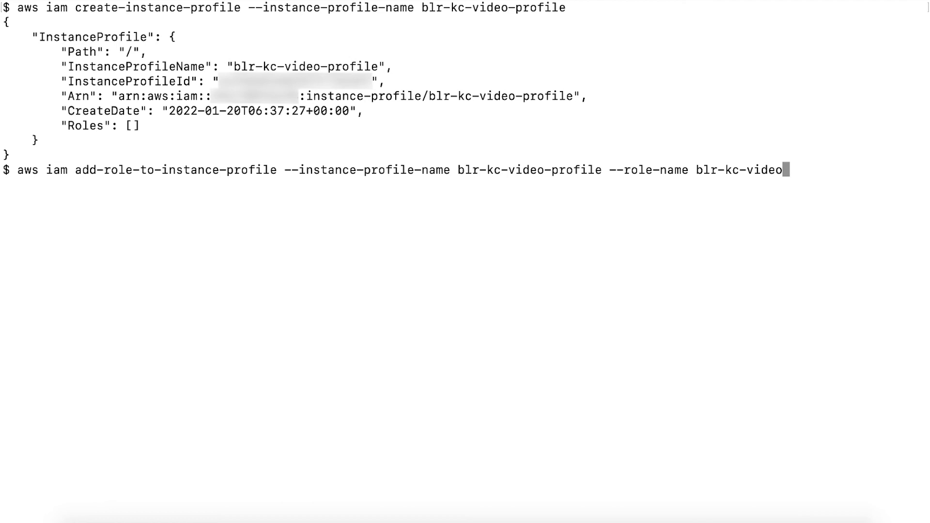